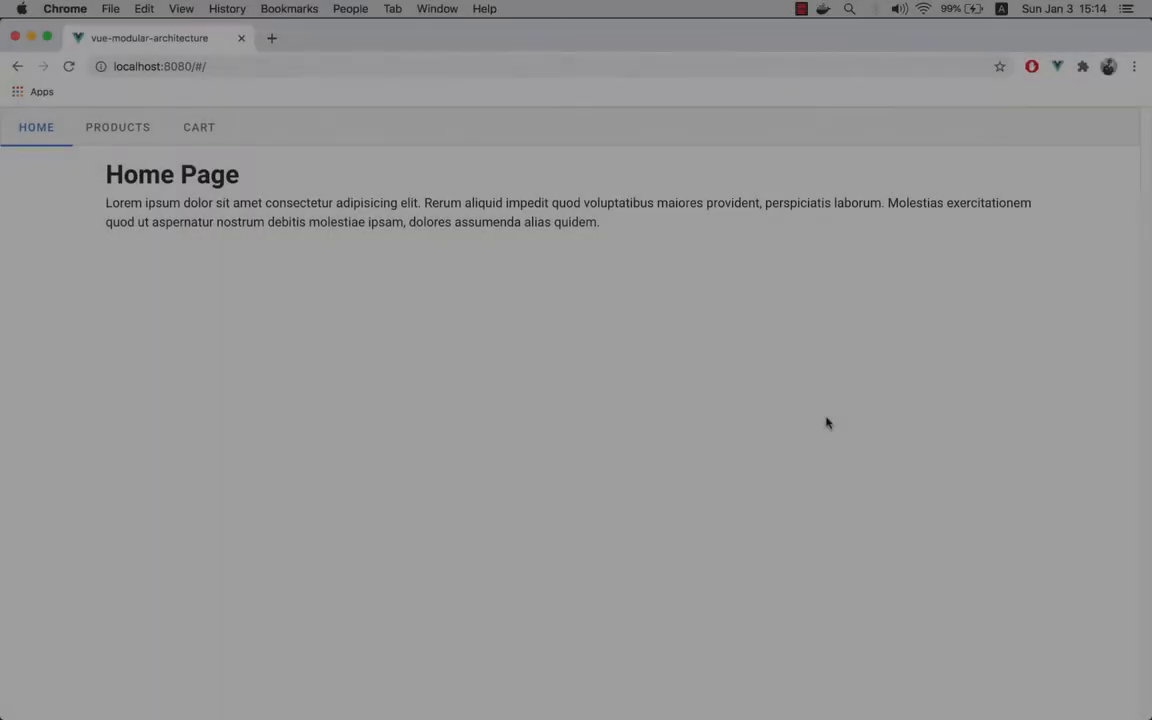
mouse_move(108, 144)
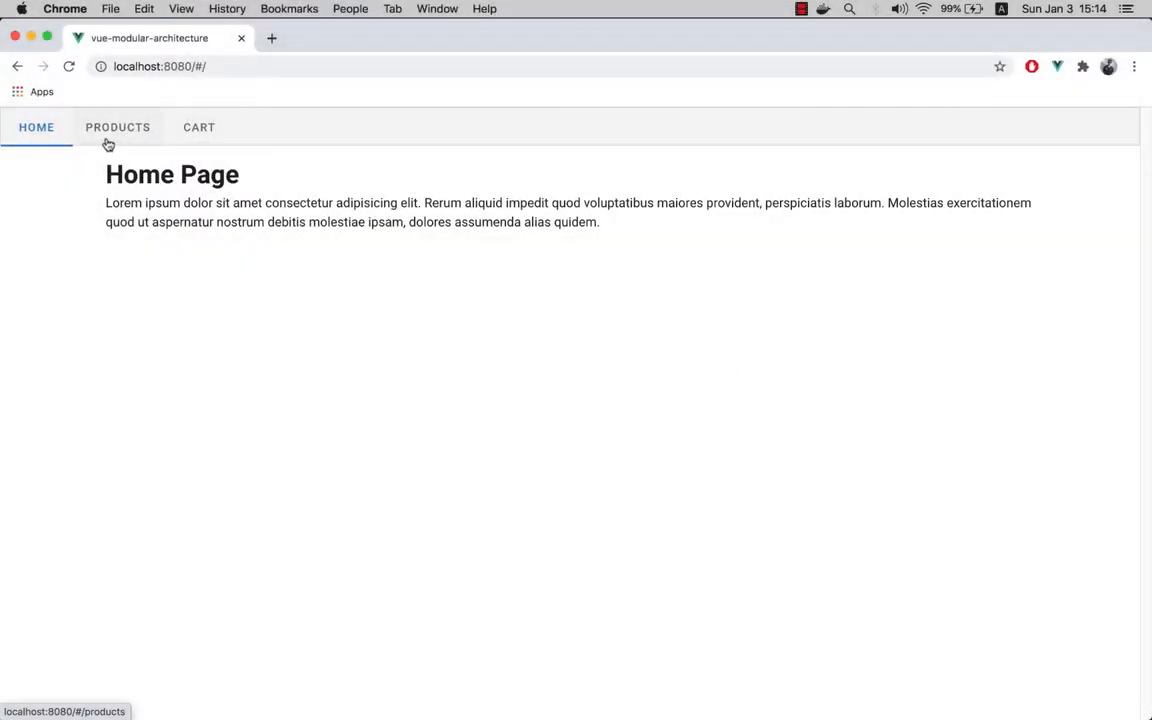
Browse the products listing and add the rose gold plated ring to the cart.
click(116, 128)
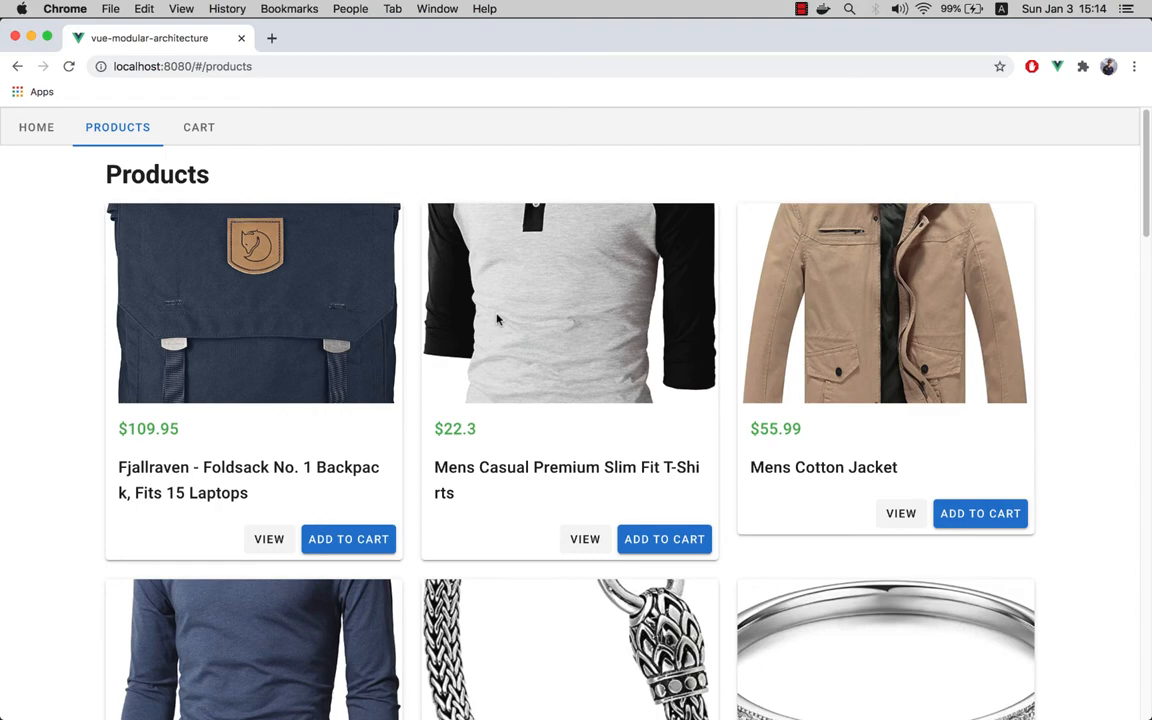
scroll(down, 3)
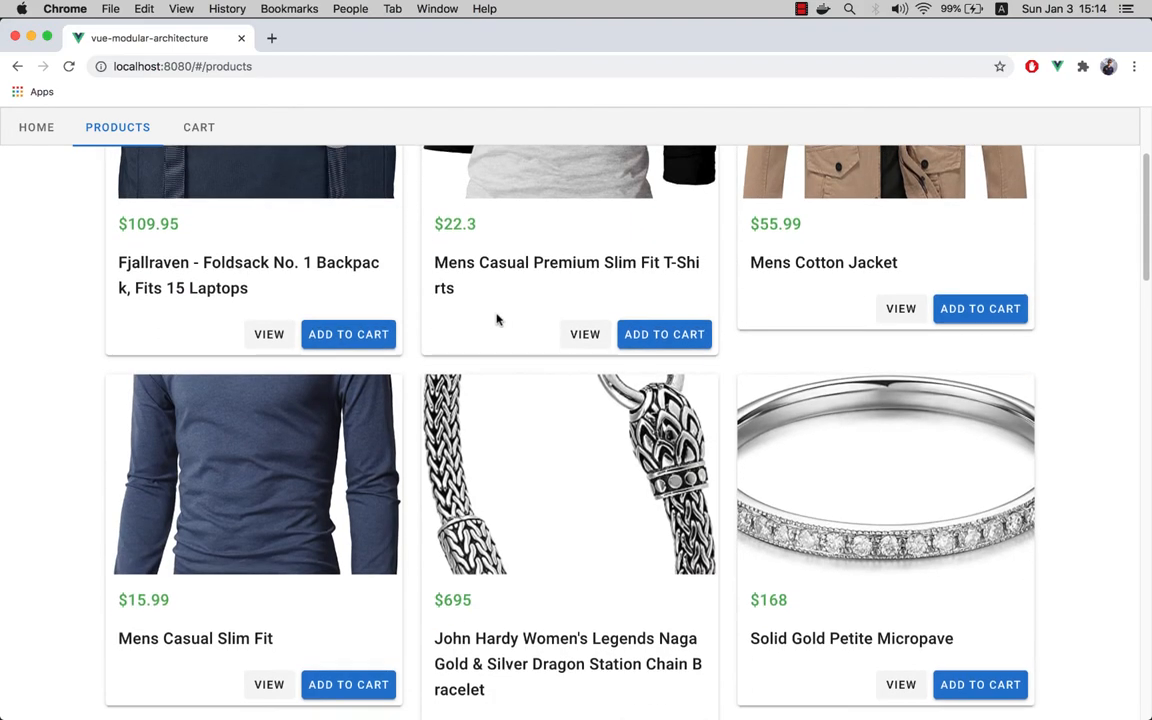
scroll(down, 3)
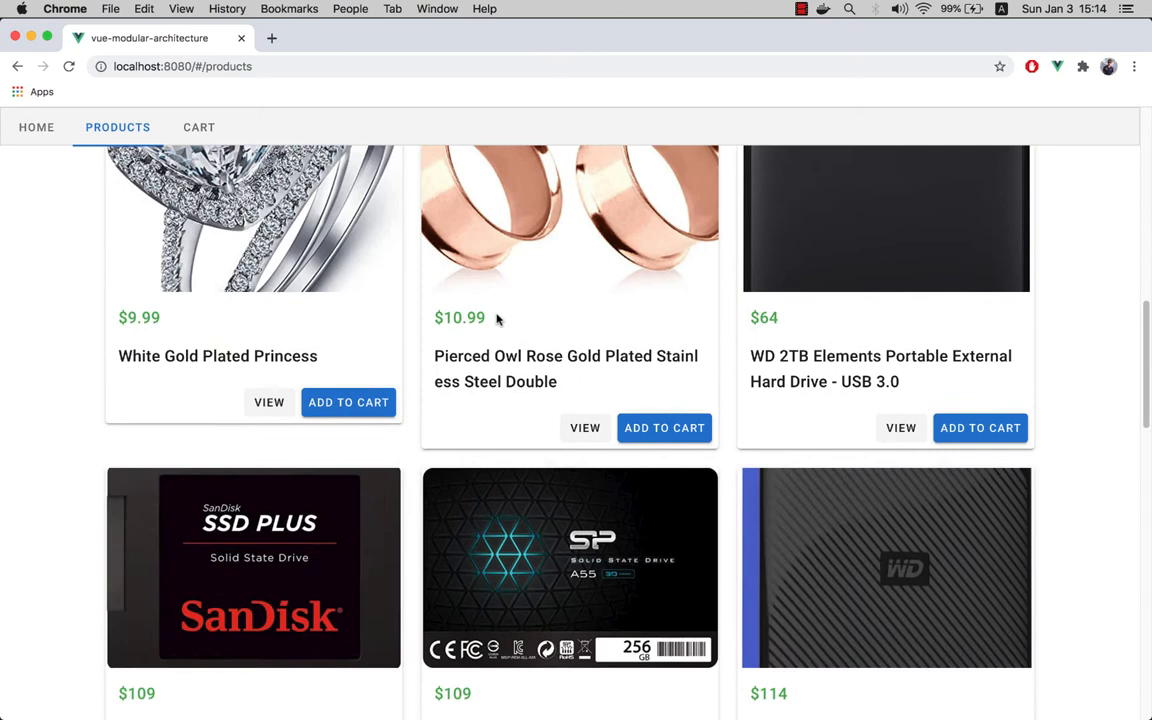
scroll(down, 3)
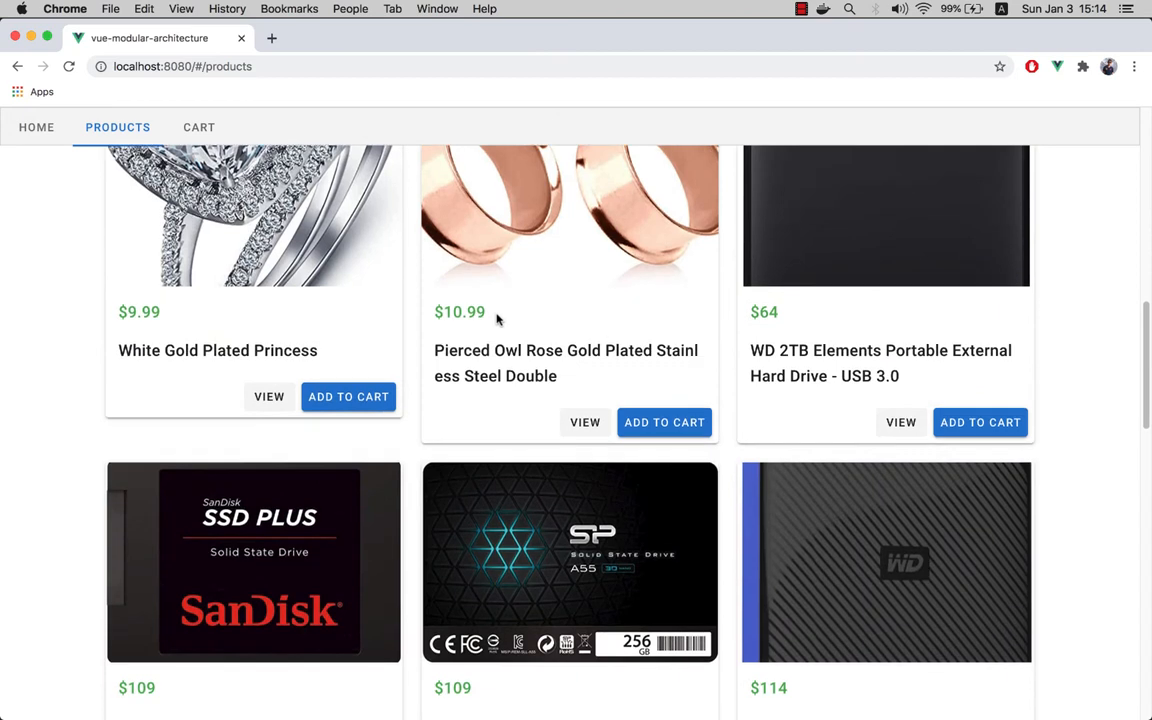
click(584, 422)
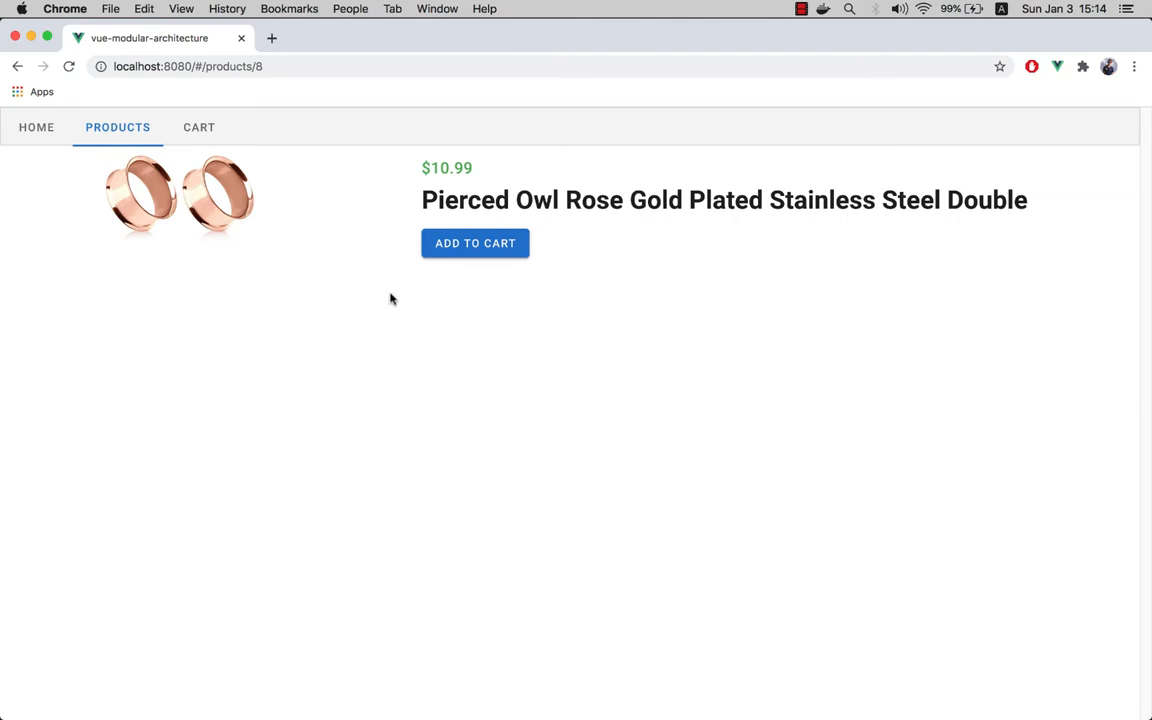
click(476, 244)
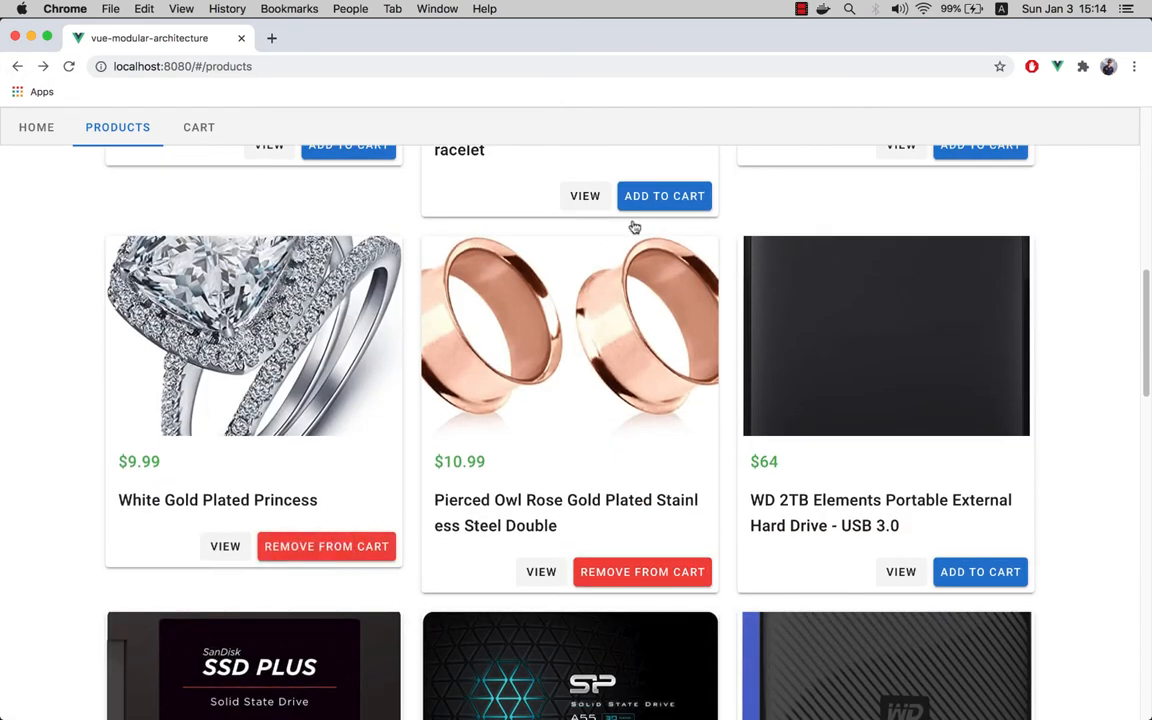
Remove the external hard drive and dragon bracelet from the cart, leaving a $715.98 total.
scroll(up, 3)
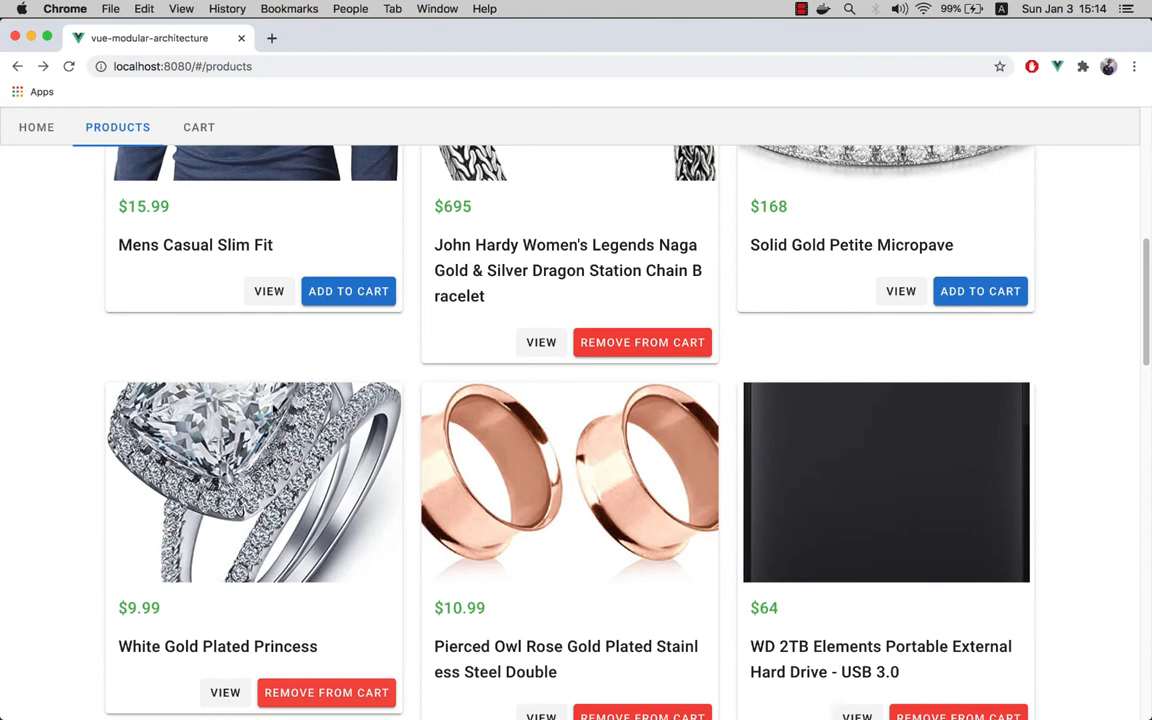
click(200, 128)
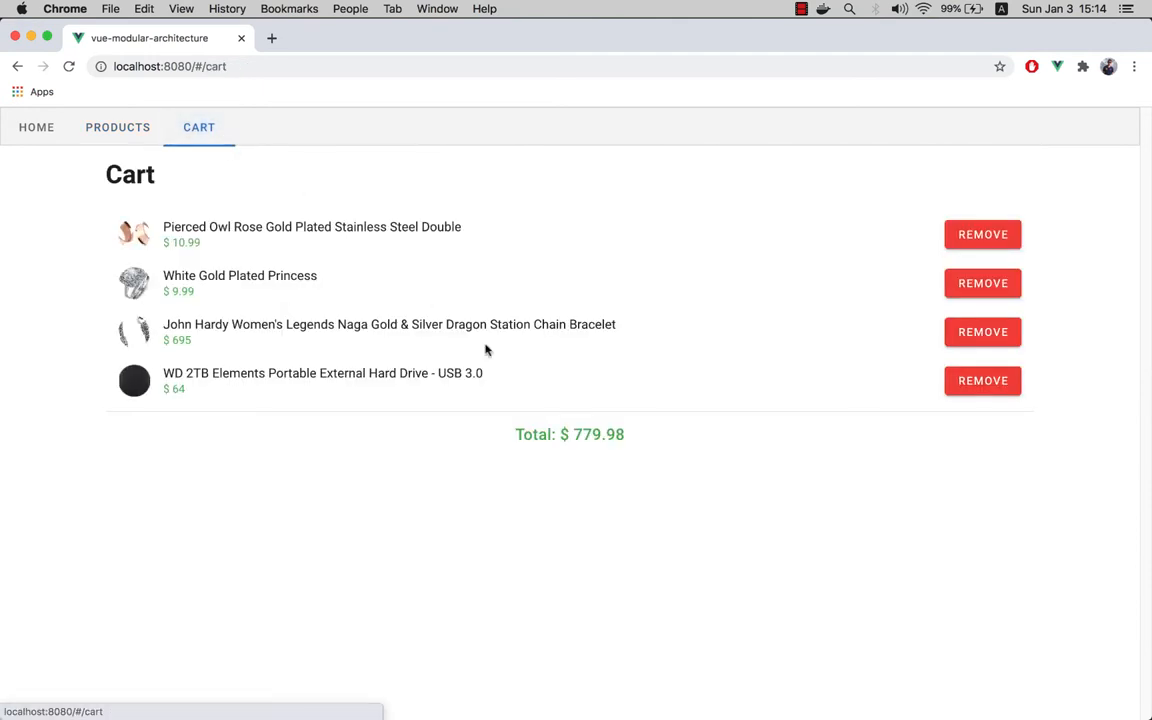
click(982, 380)
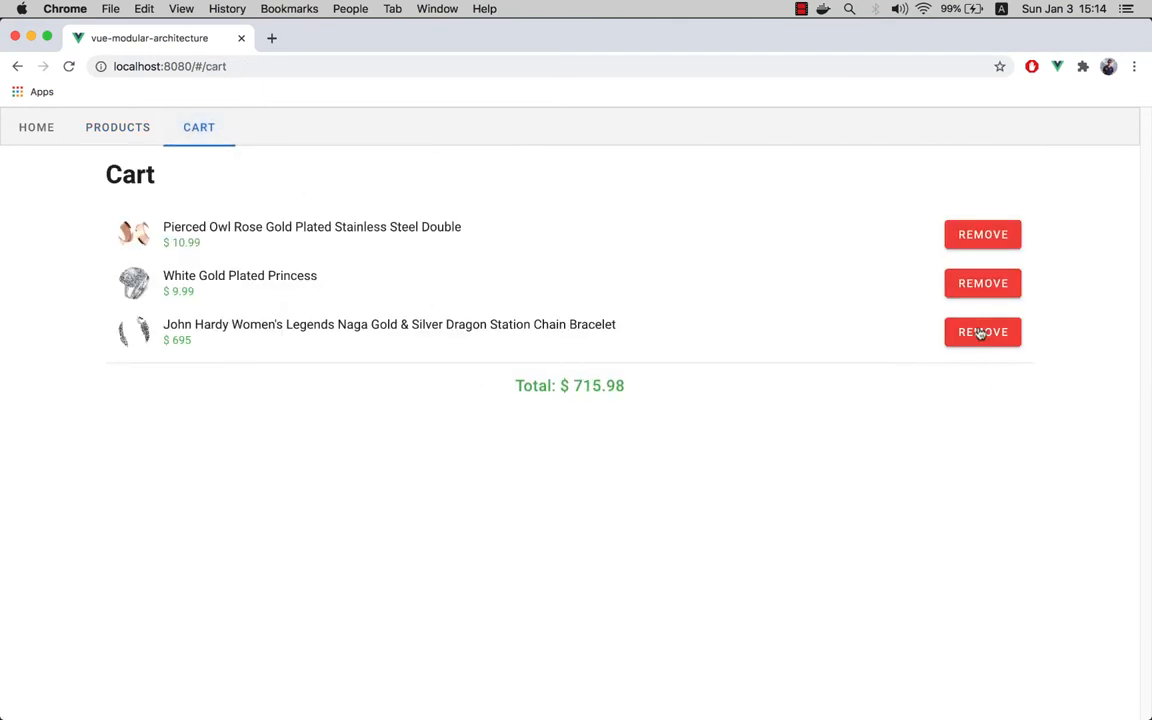
click(982, 332)
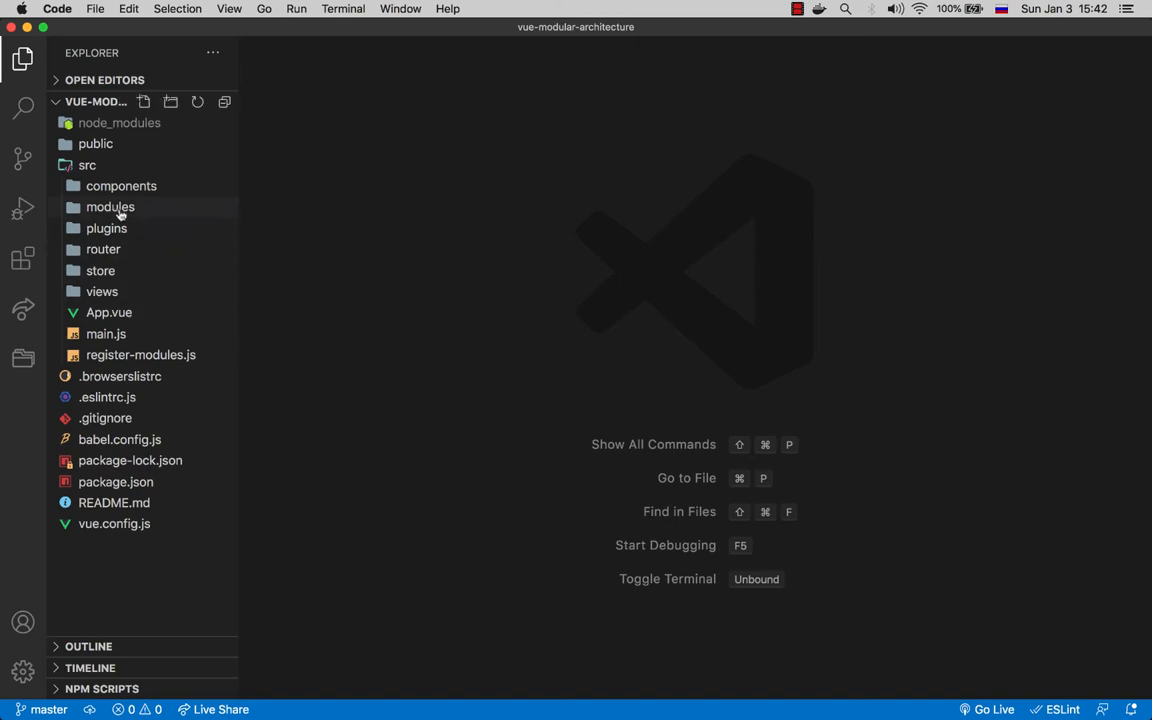
Expand the modules and products folders to reveal views, index.js, Module.vue and router.js.
click(110, 206)
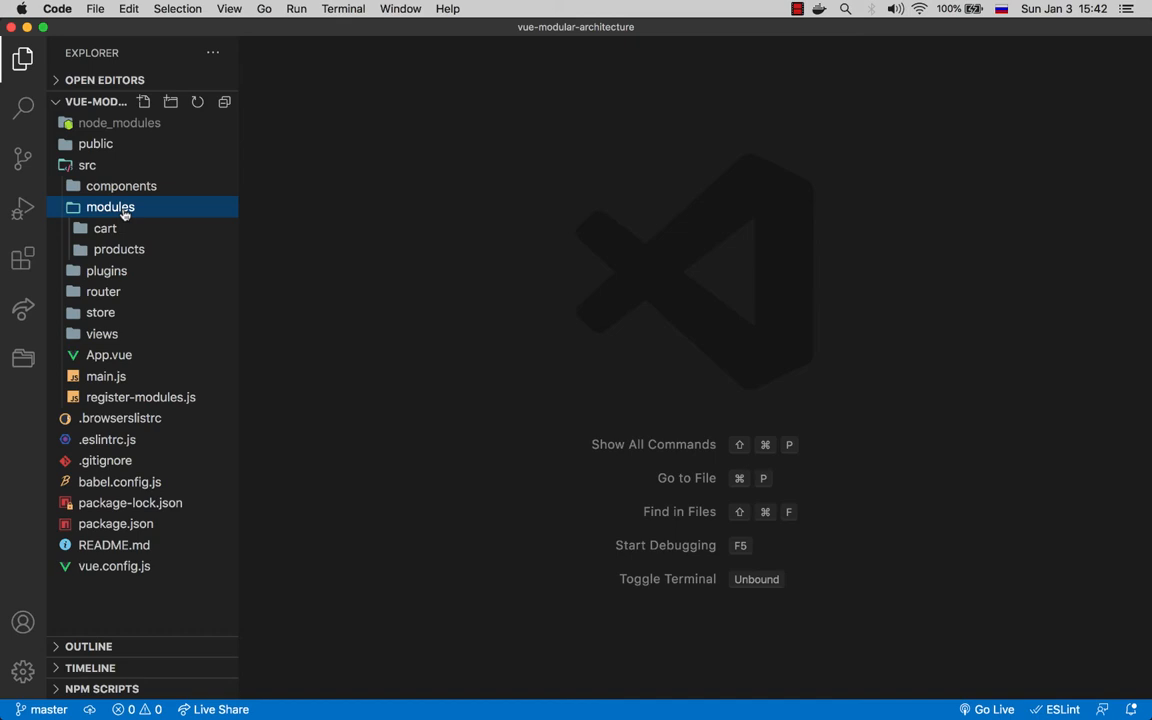
click(120, 248)
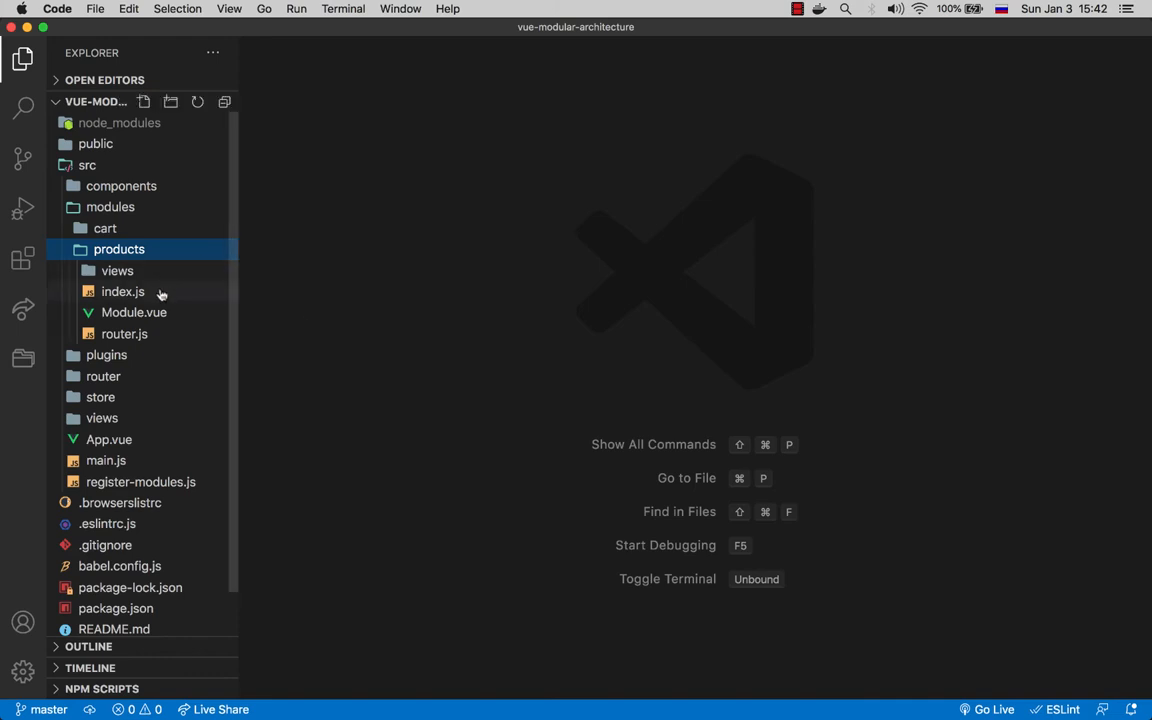
View the products module's router.js with its /products route and Home and Product child routes.
click(122, 292)
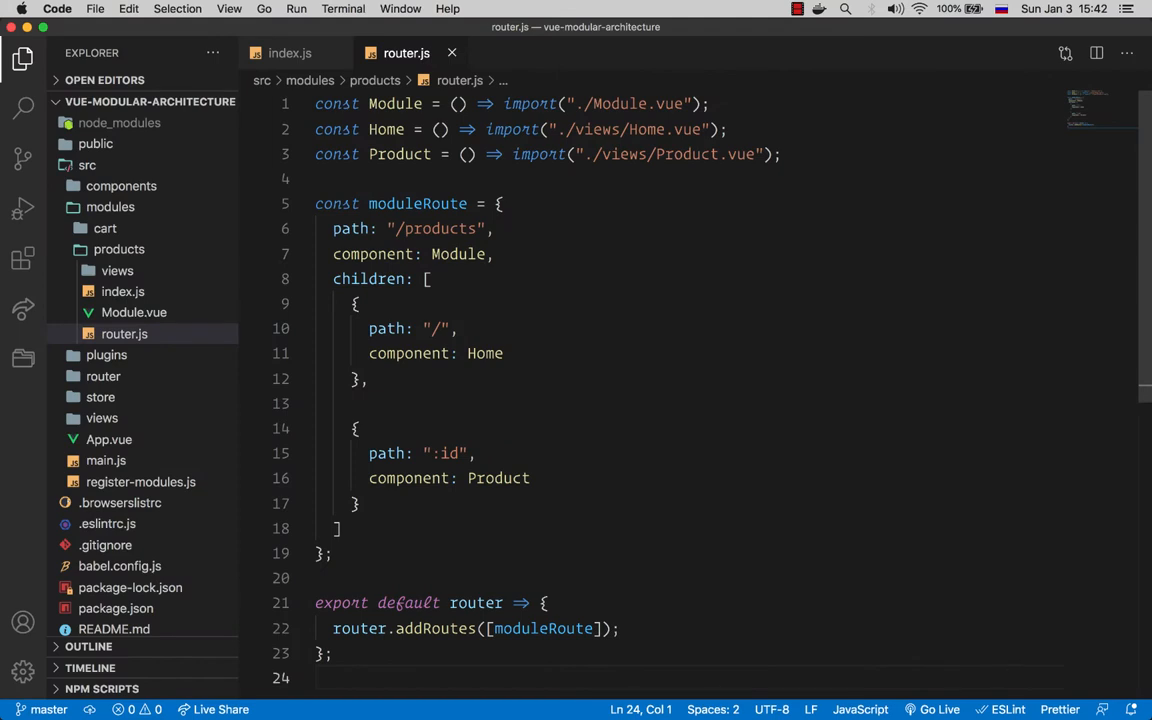
Review the products module's Module.vue, noting the v-if="data" guard, then its index.js.
click(132, 312)
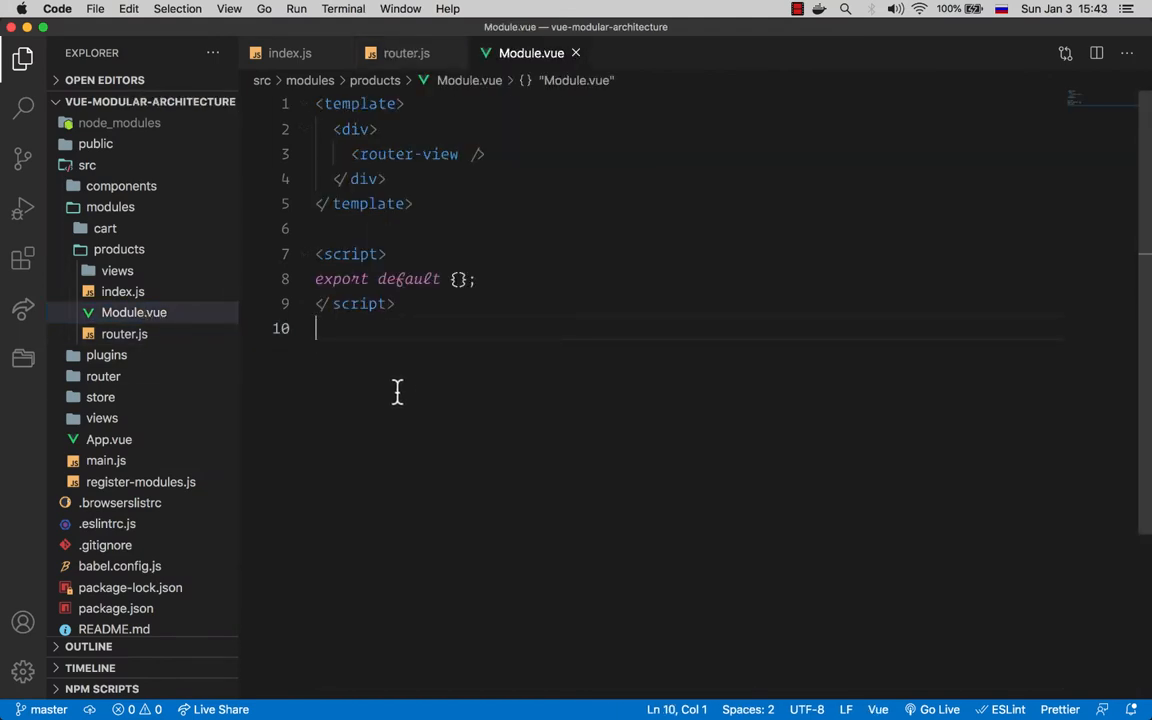
mouse_move(428, 396)
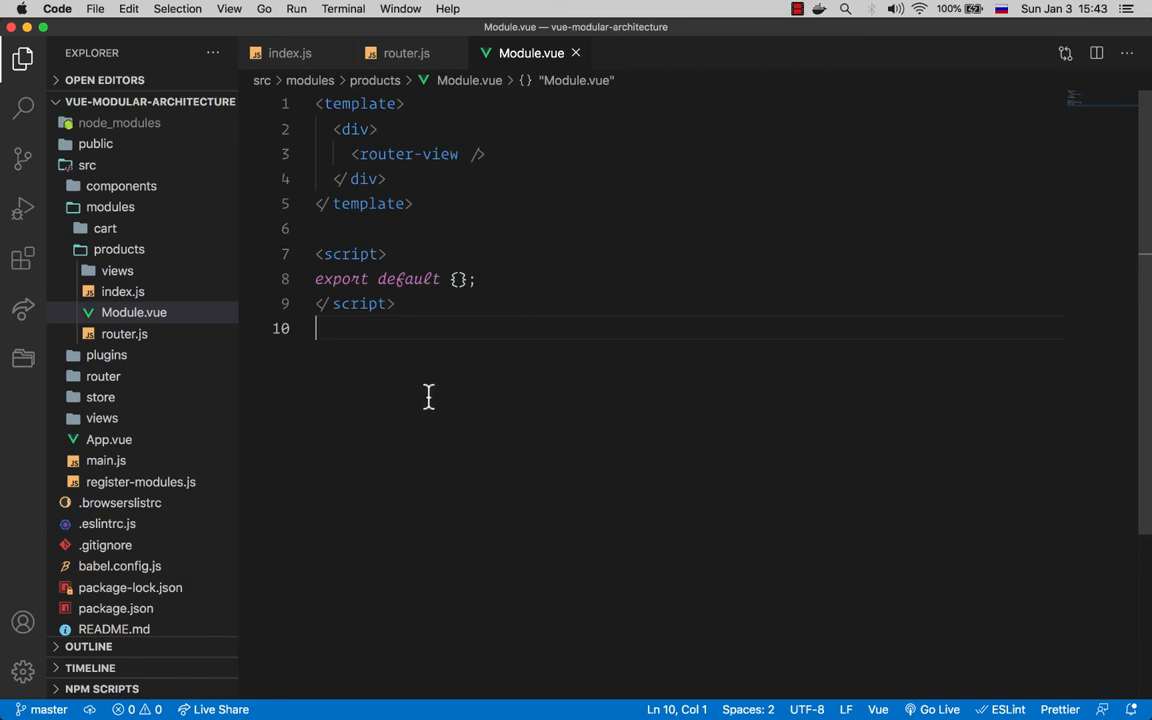
mouse_move(436, 396)
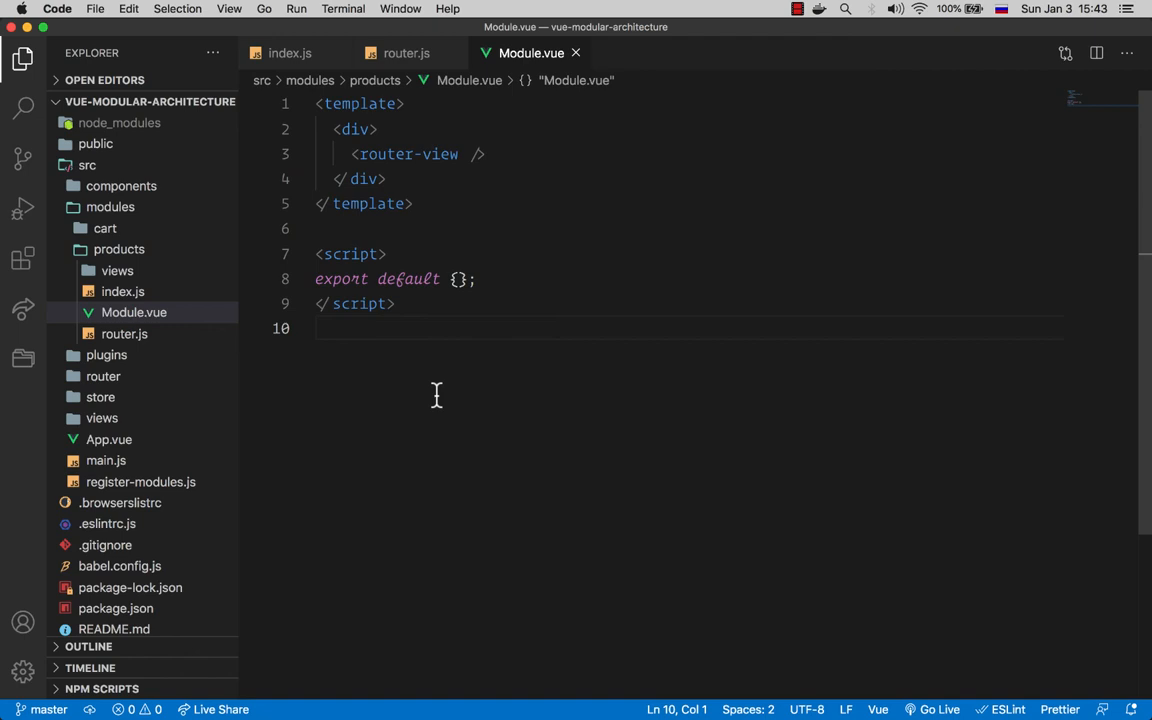
text(v-if="data")
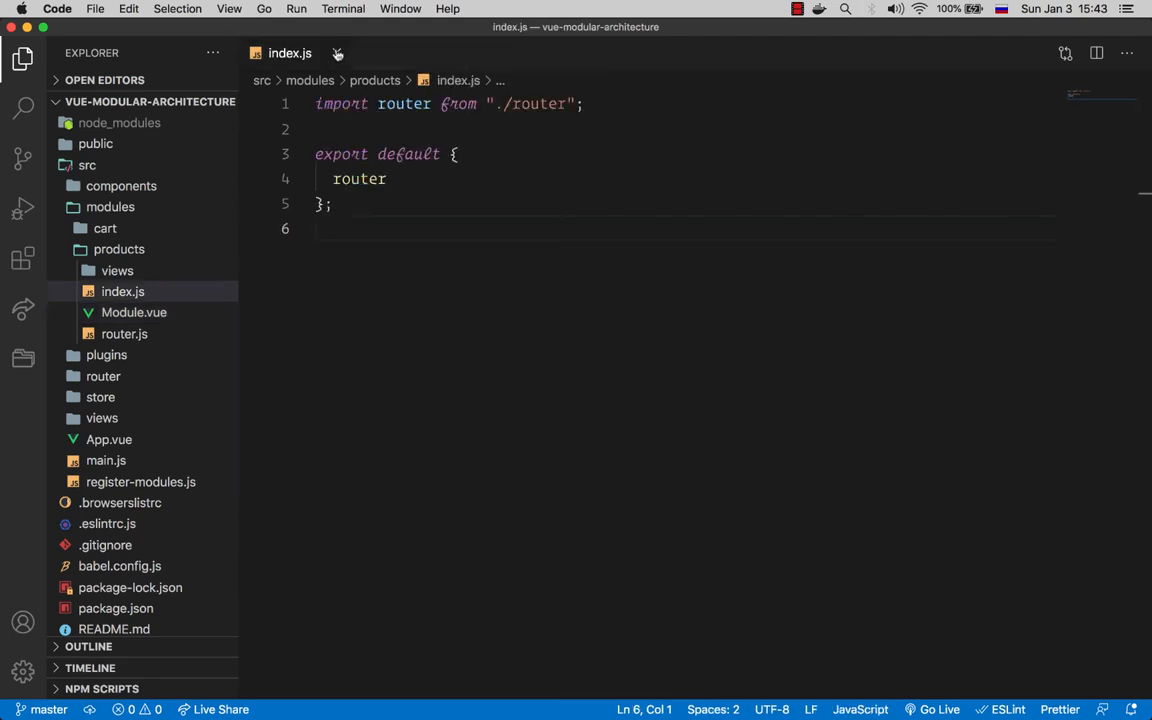
Read through the products module's Home.vue view.
click(136, 292)
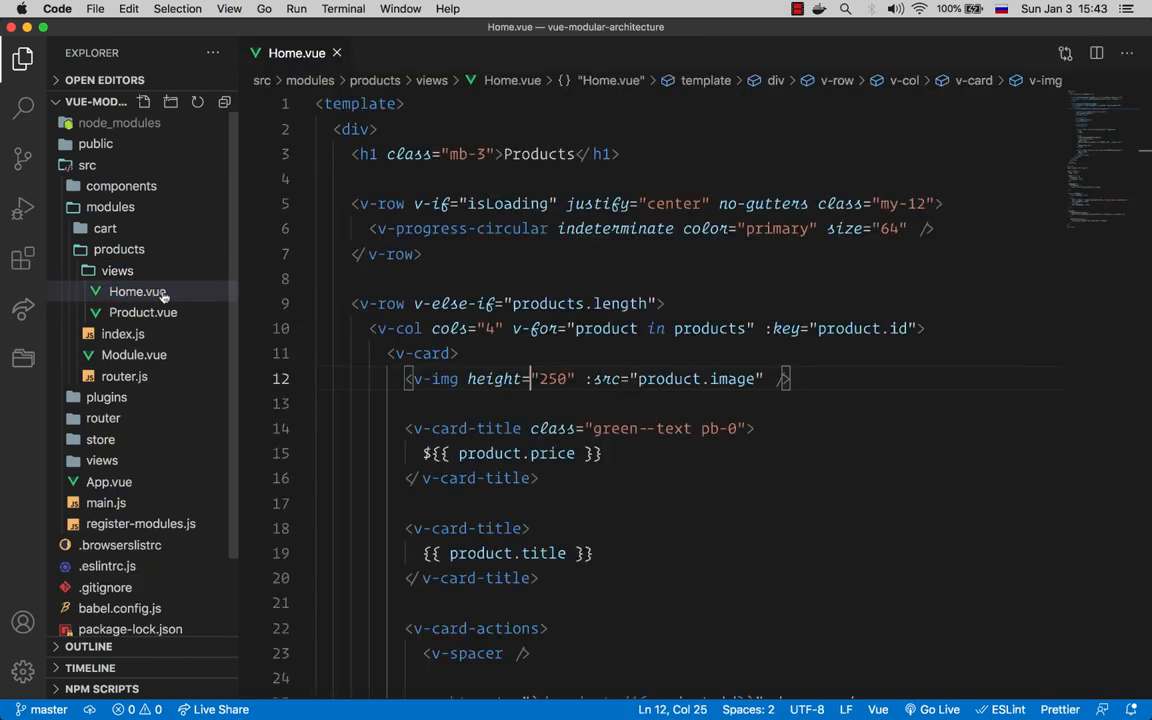
scroll(down, 3)
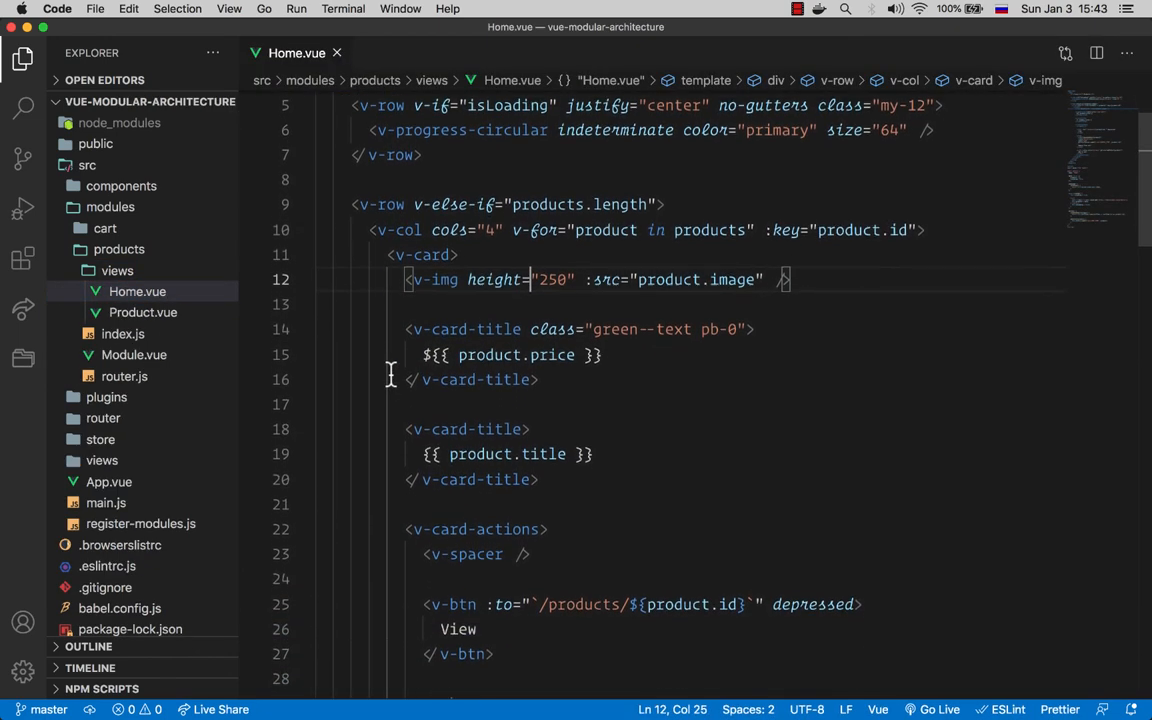
scroll(down, 3)
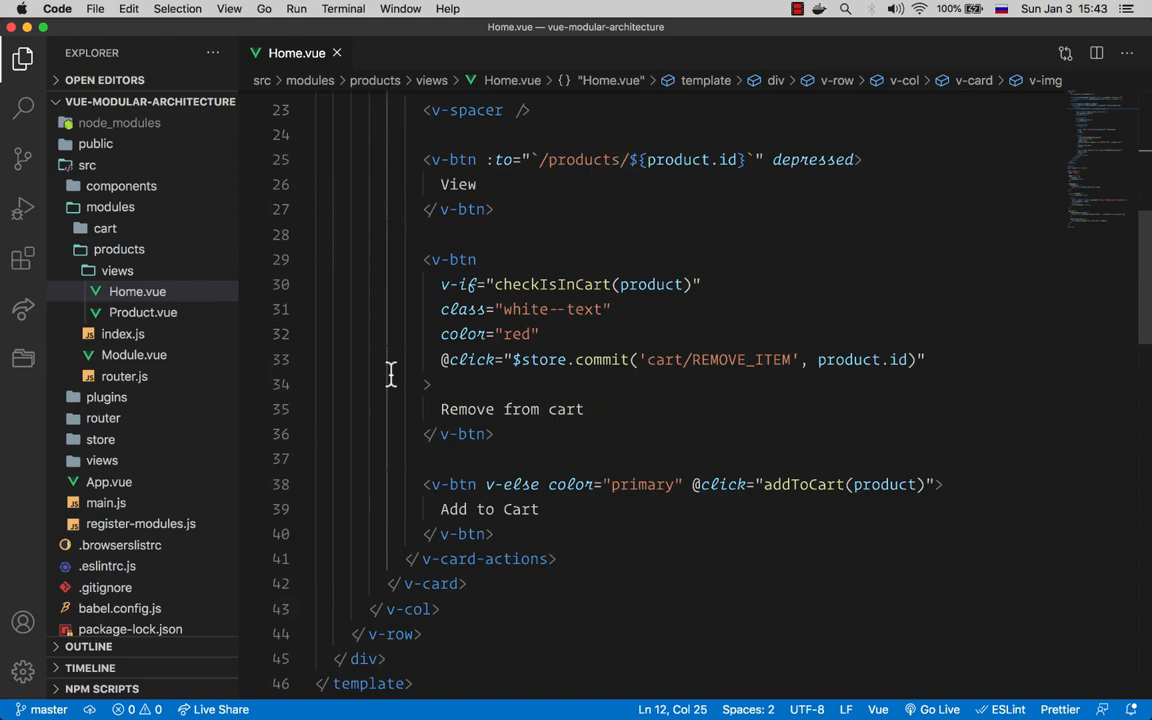
scroll(down, 3)
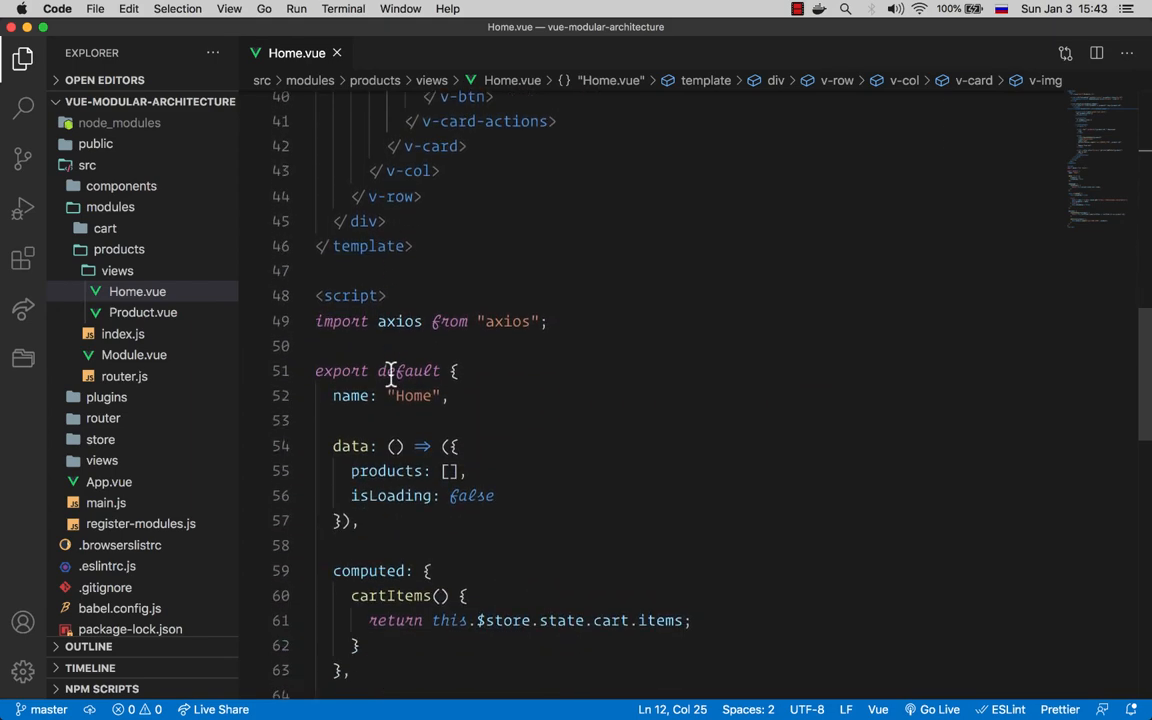
scroll(down, 3)
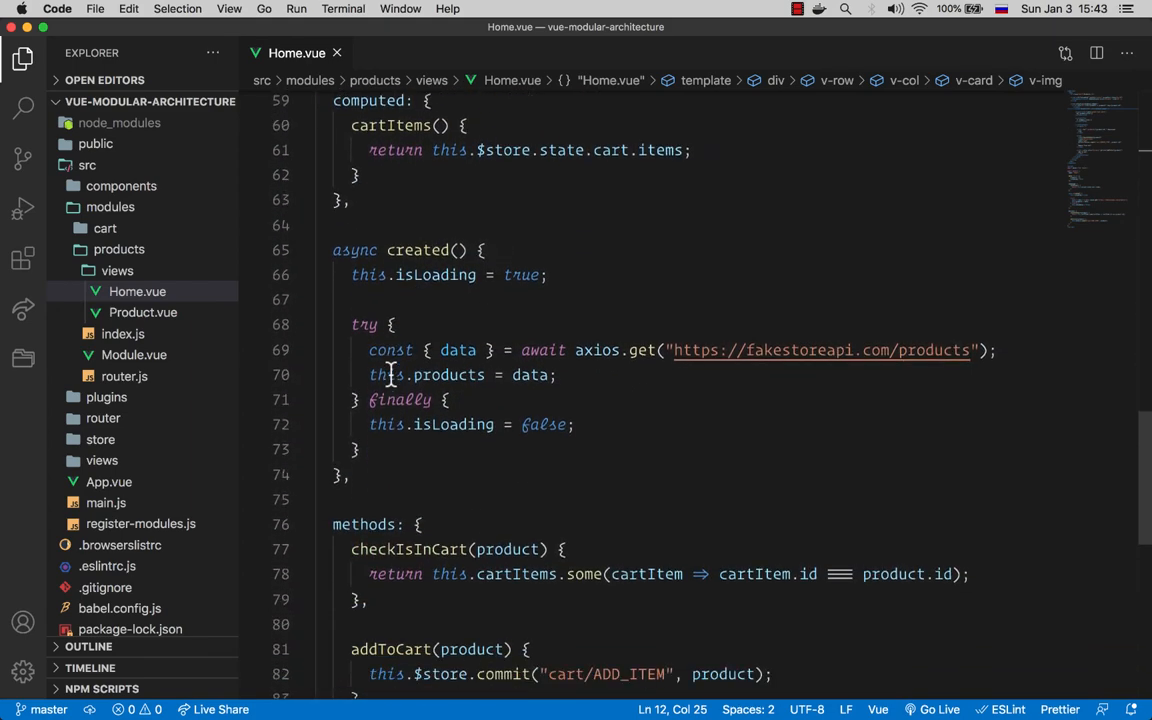
scroll(down, 3)
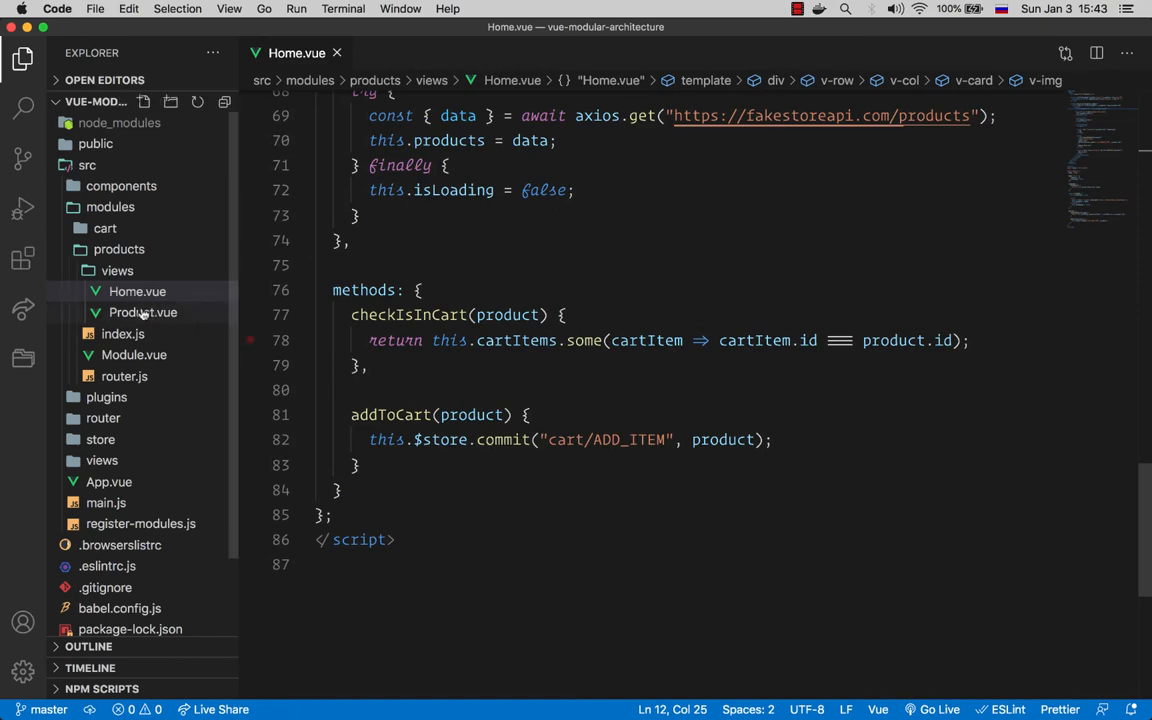
Read through the products module's Product.vue view.
click(142, 312)
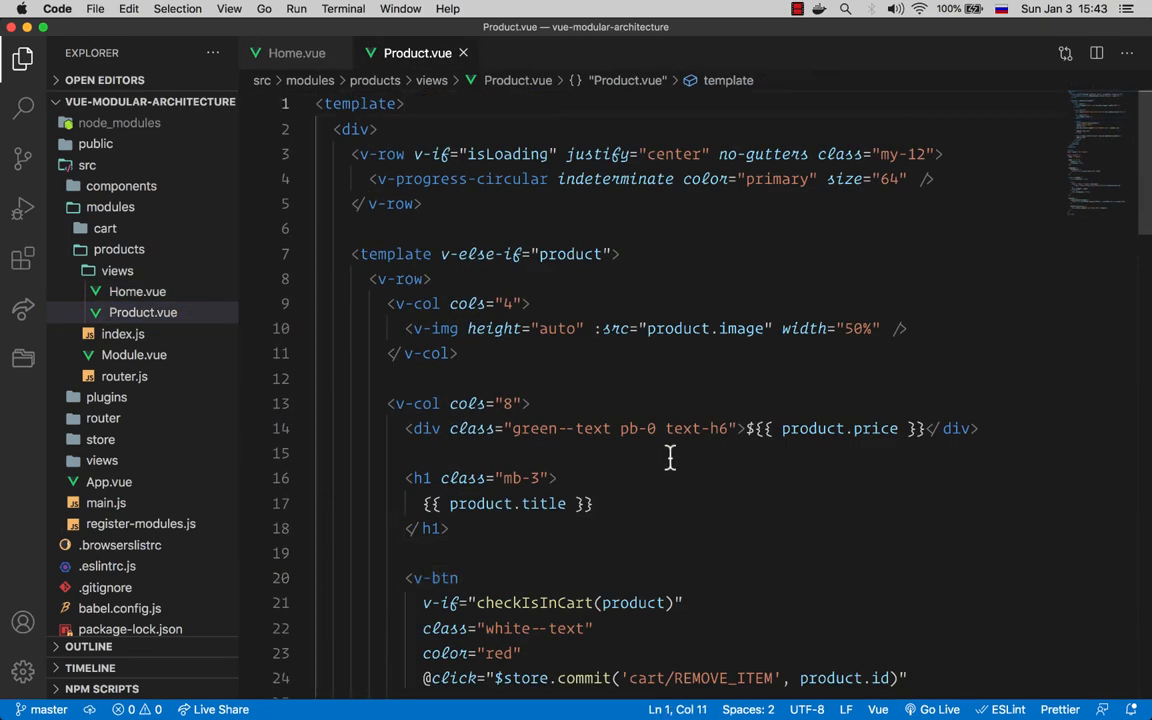
scroll(down, 3)
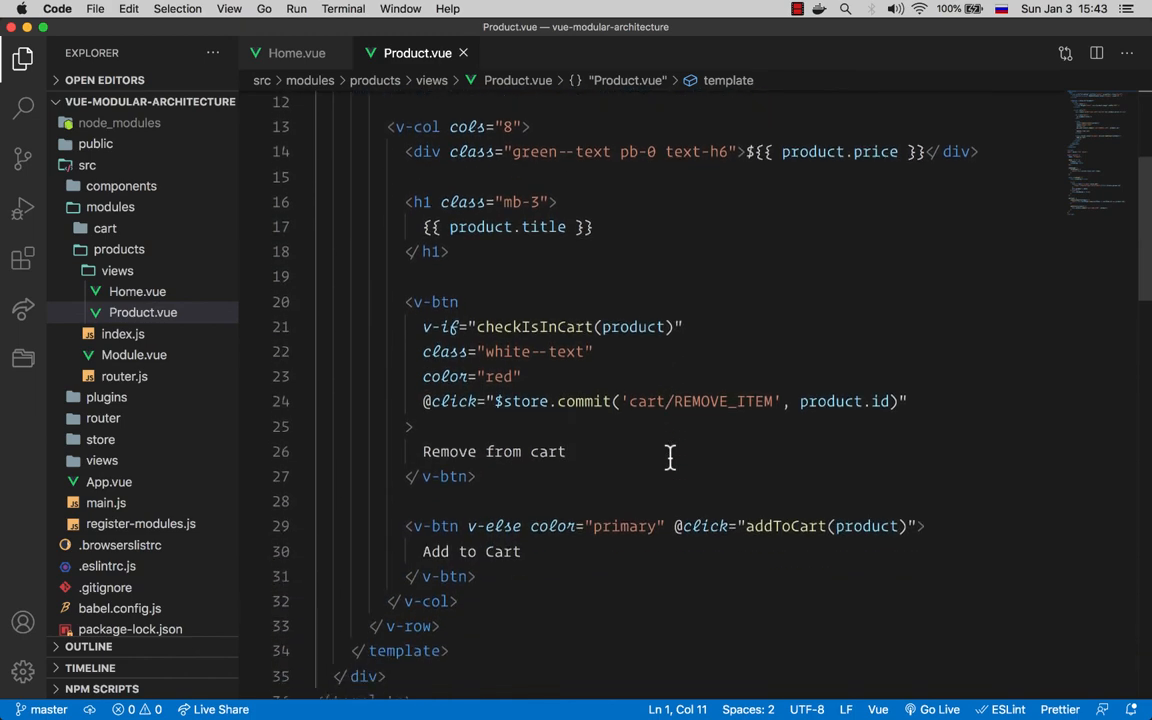
scroll(down, 3)
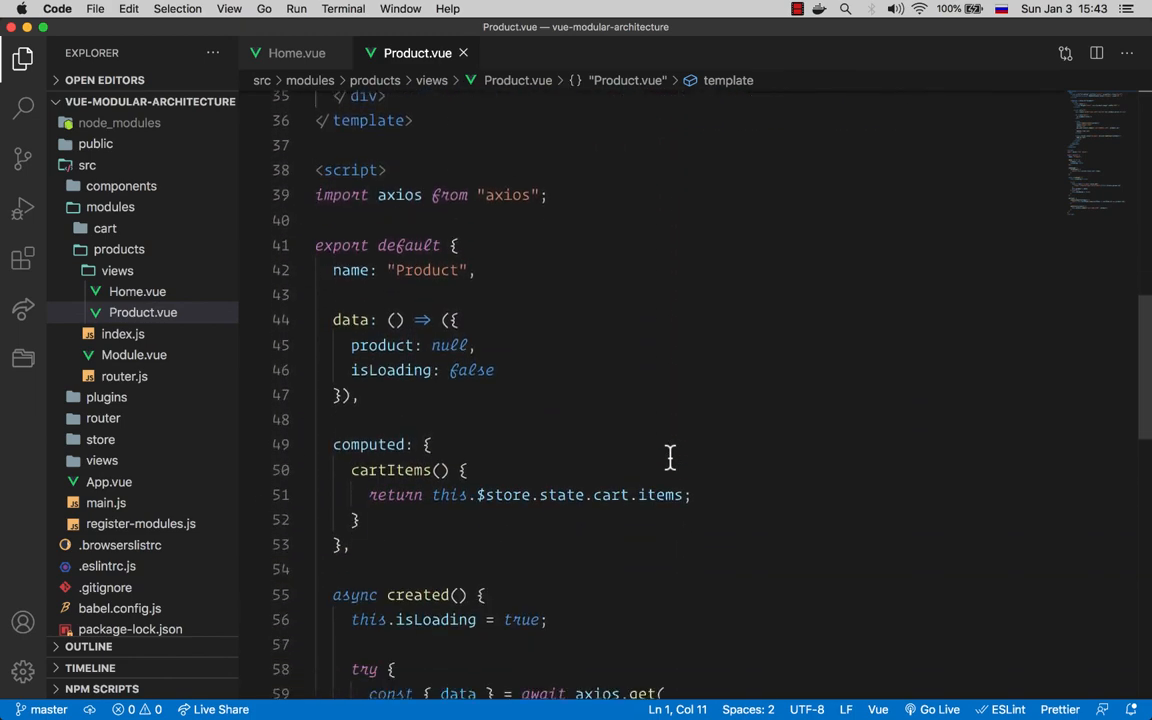
scroll(down, 3)
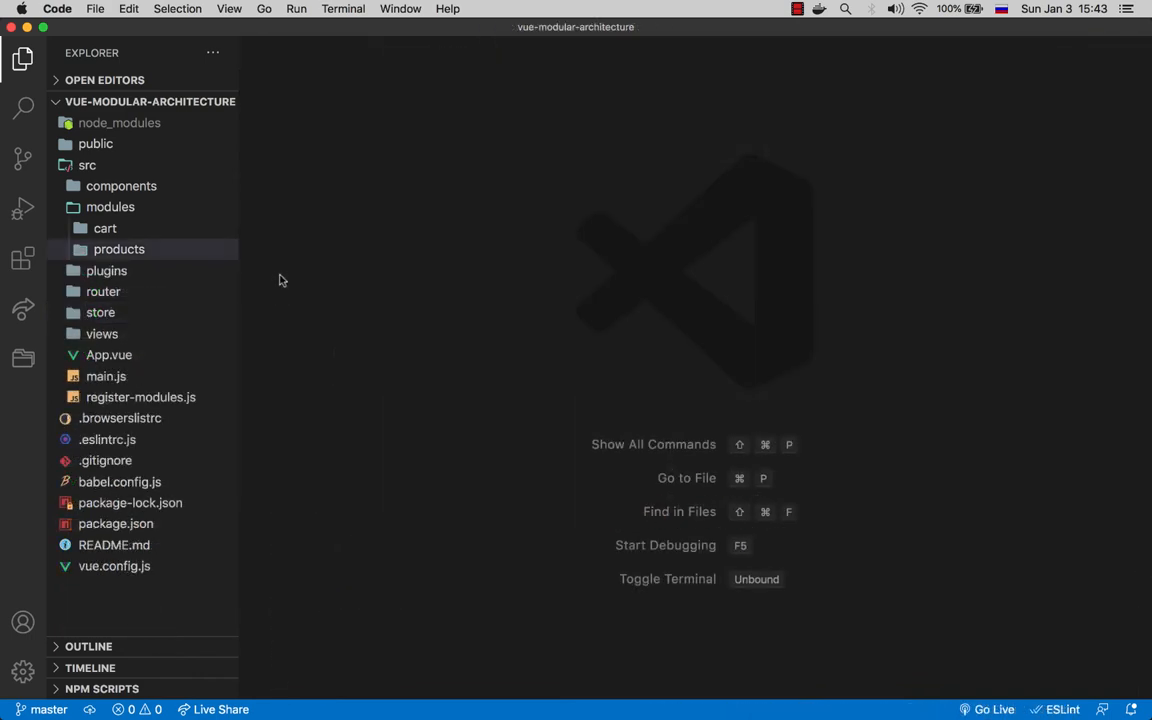
Review the cart module's index.js, router.js and Module.vue, then expand its store folder.
click(104, 228)
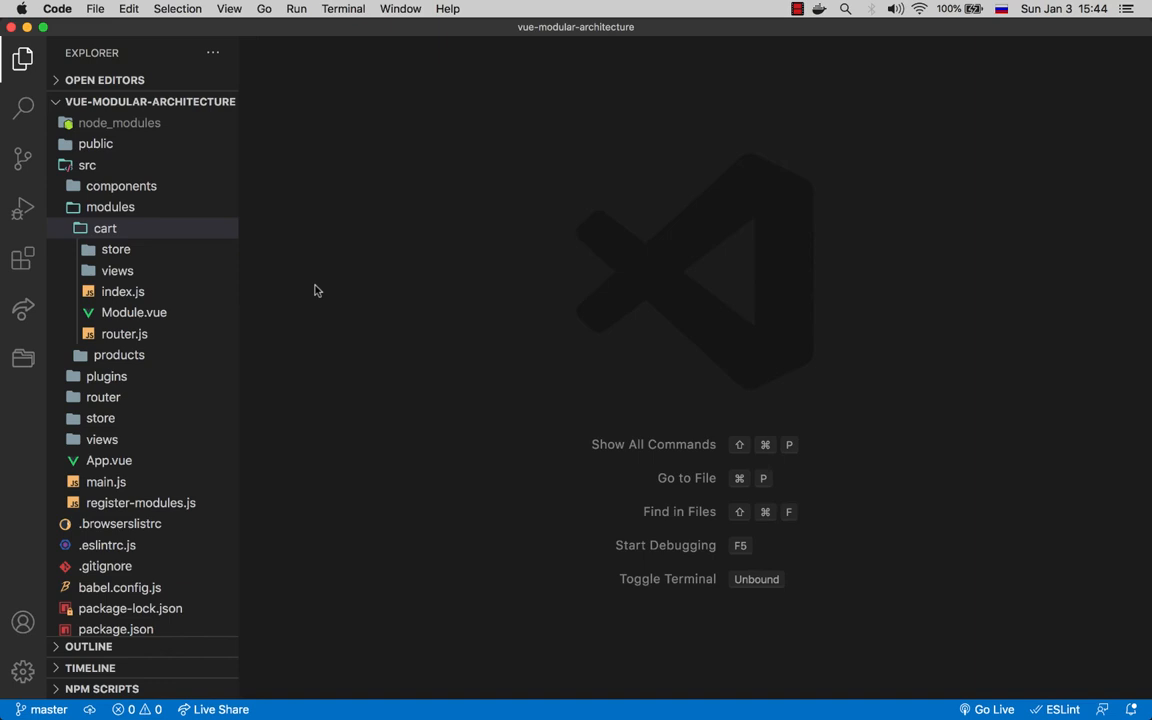
click(122, 292)
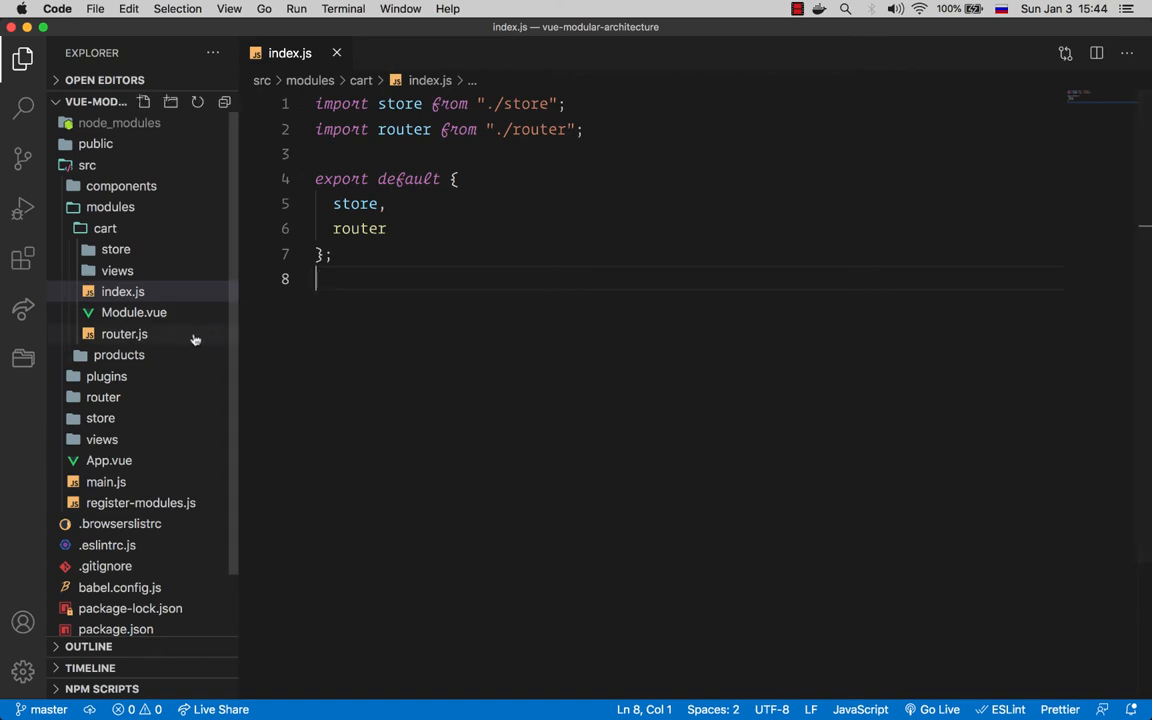
click(124, 334)
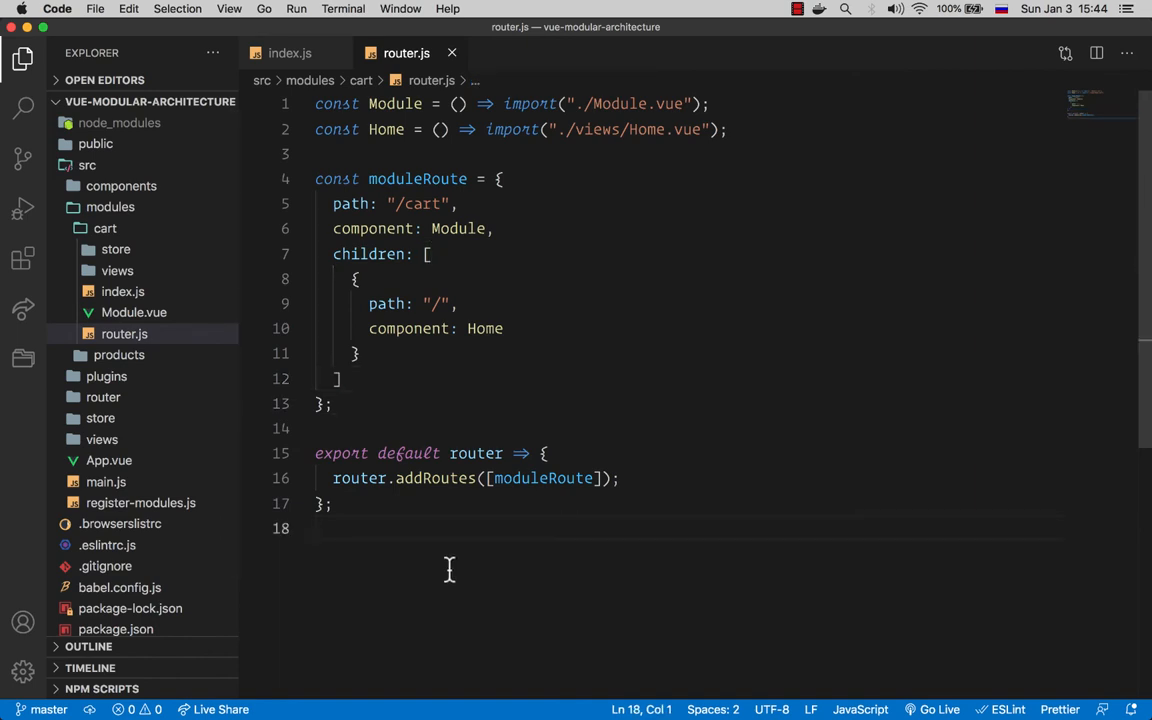
mouse_move(250, 380)
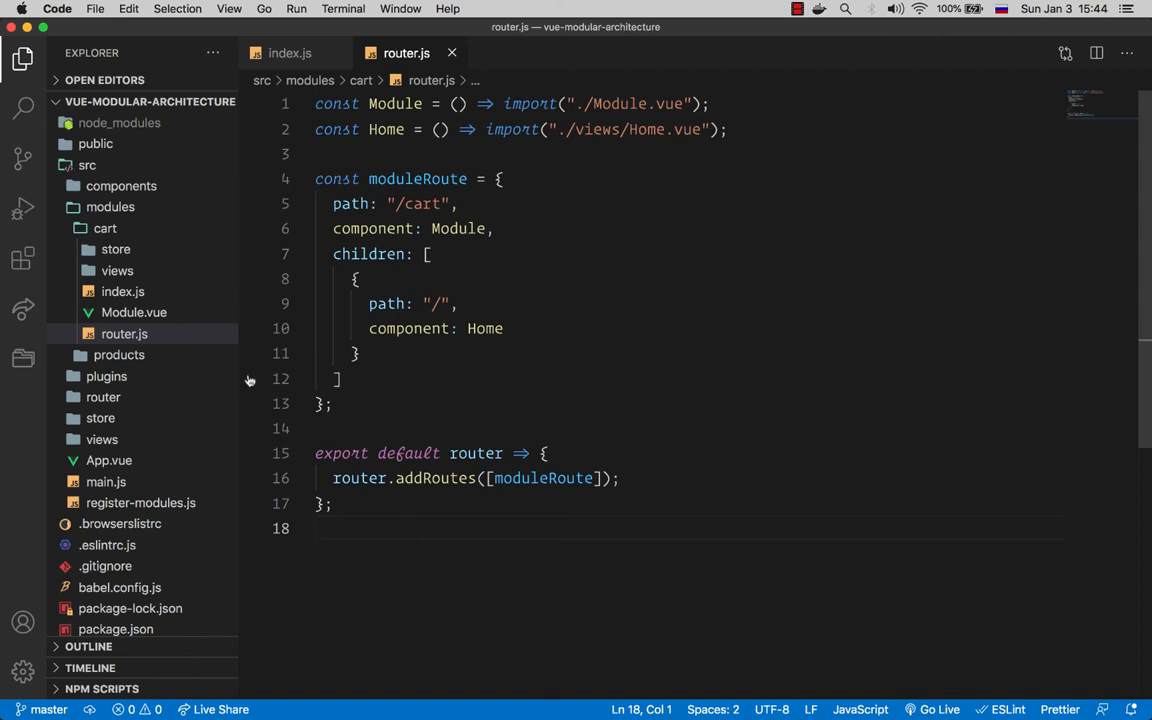
click(132, 312)
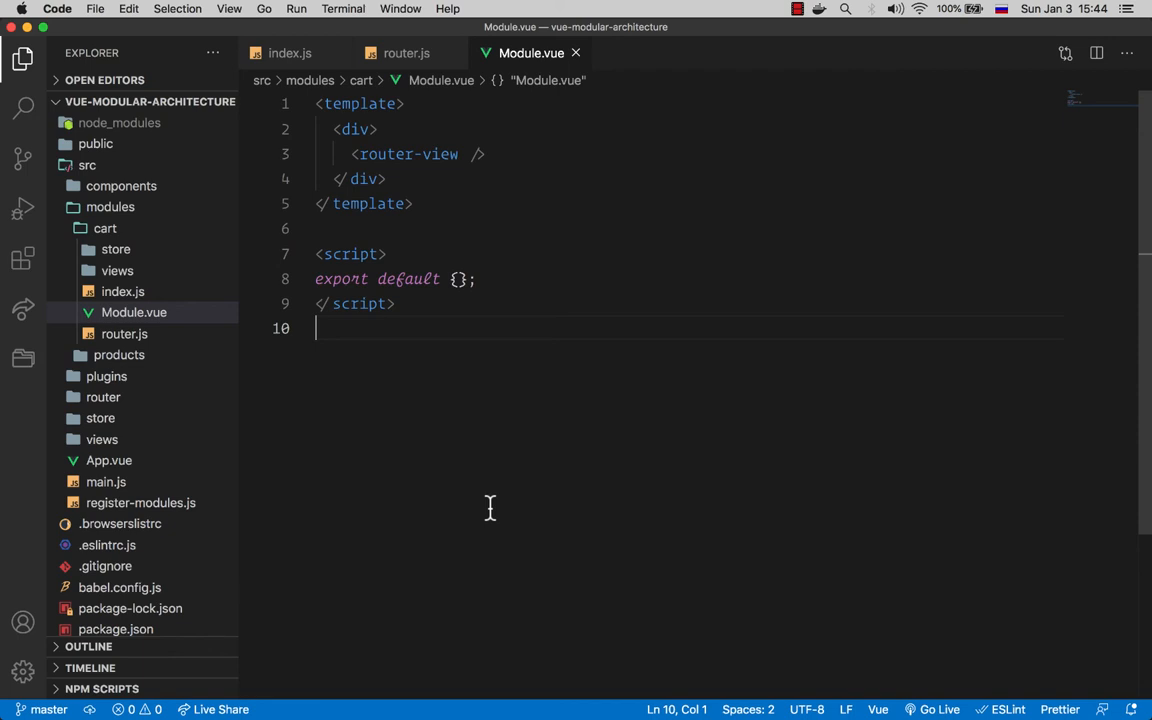
click(116, 248)
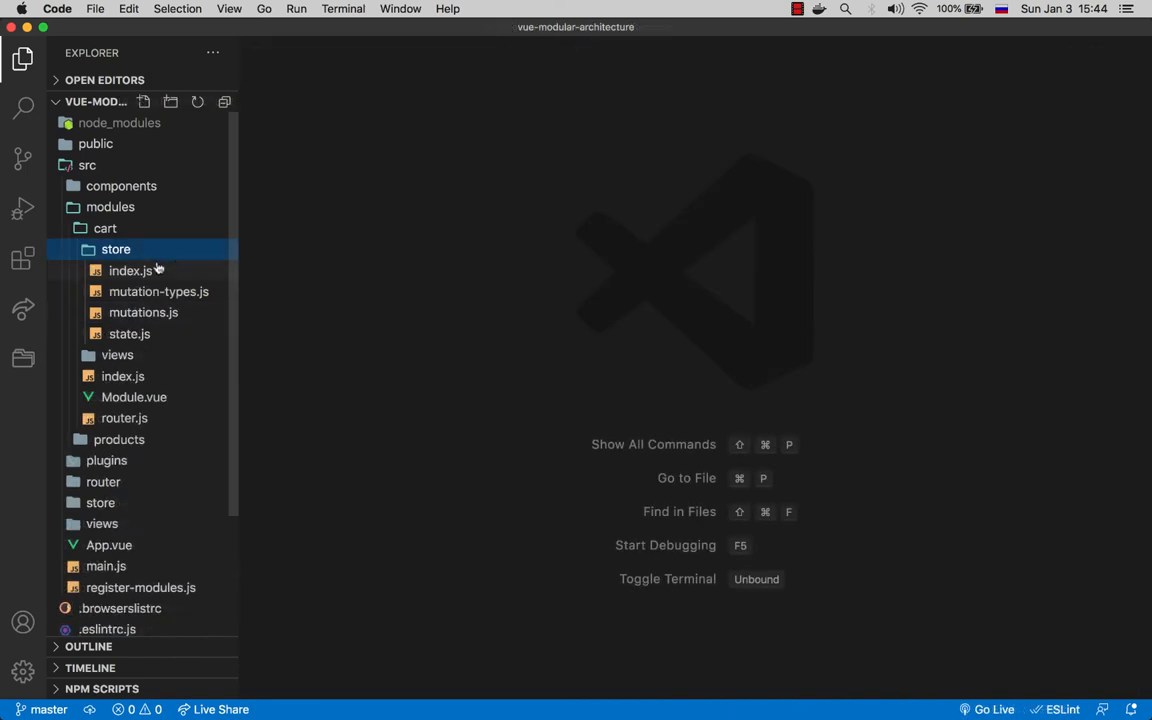
mouse_move(156, 284)
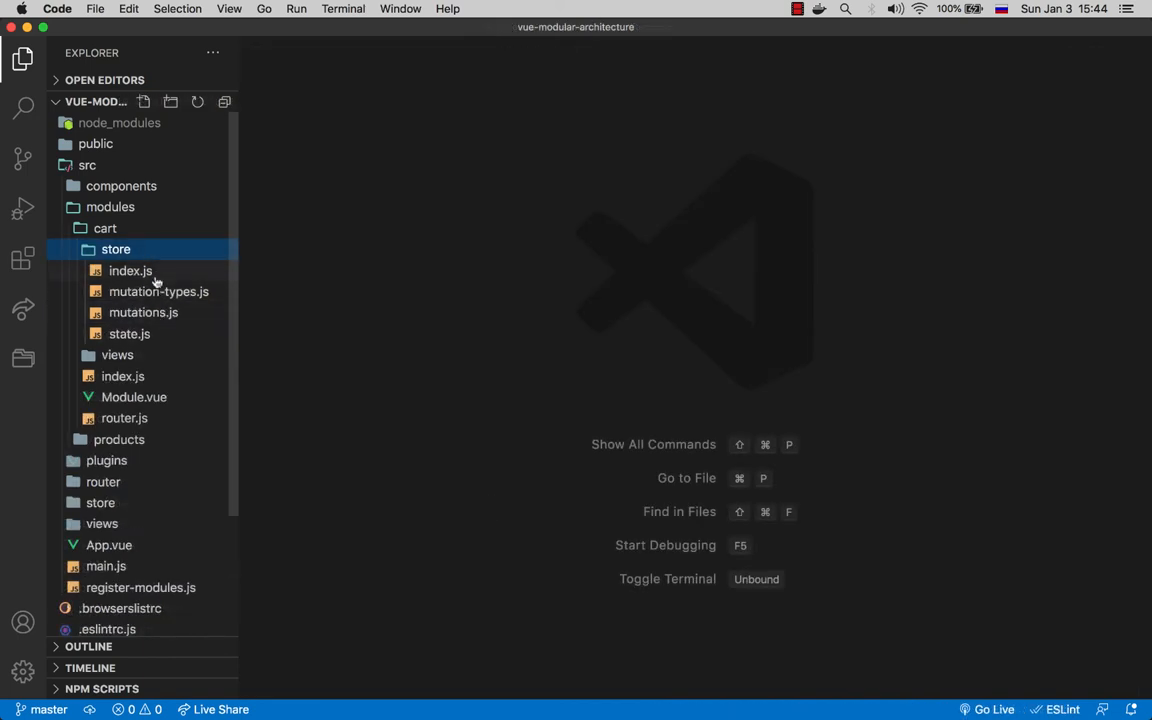
Review the cart store's index, mutation-types and mutations files, then view register-modules.js.
click(130, 270)
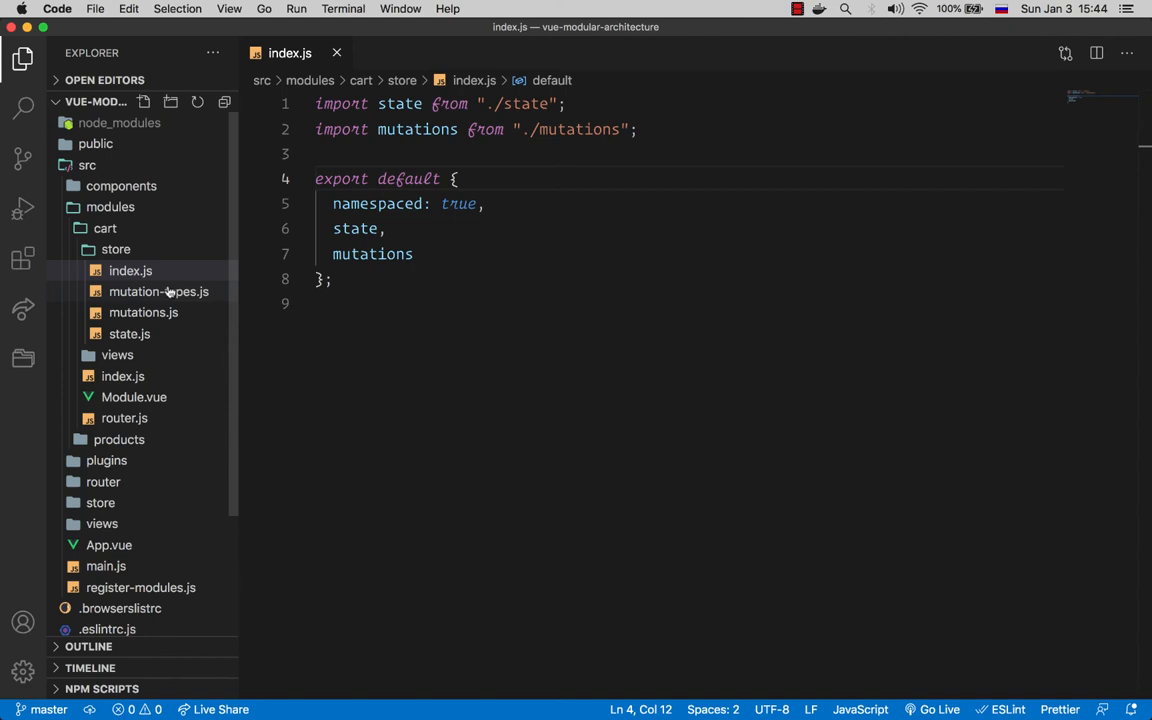
click(158, 292)
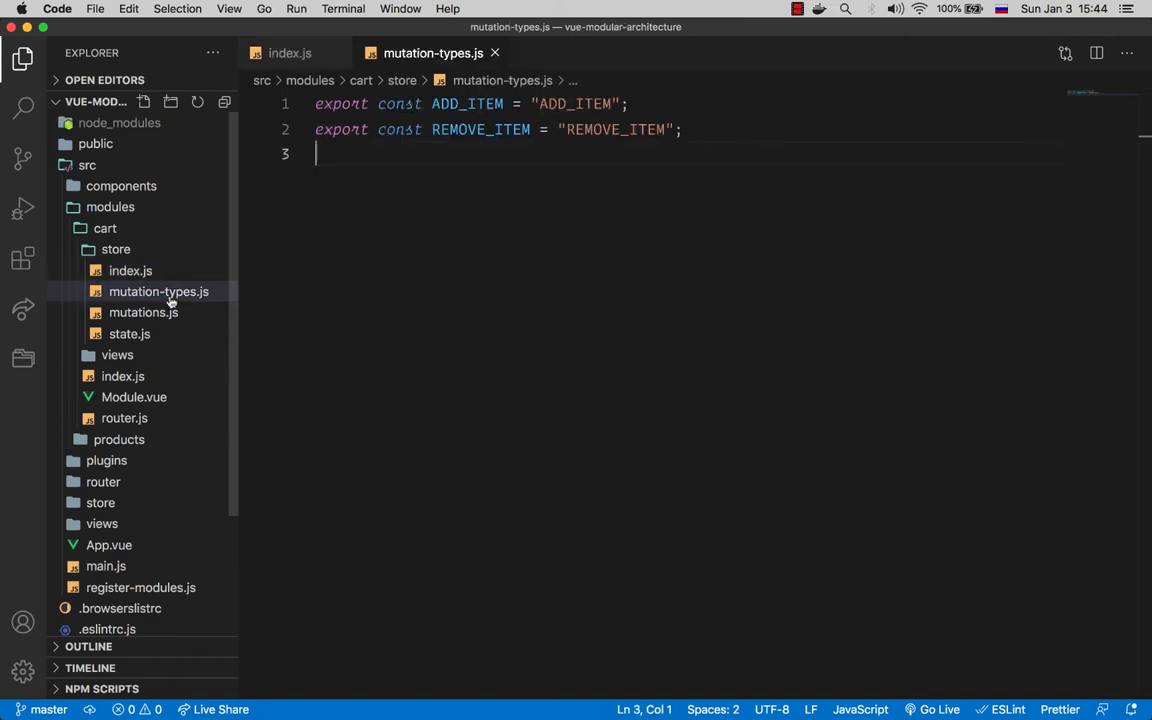
click(144, 312)
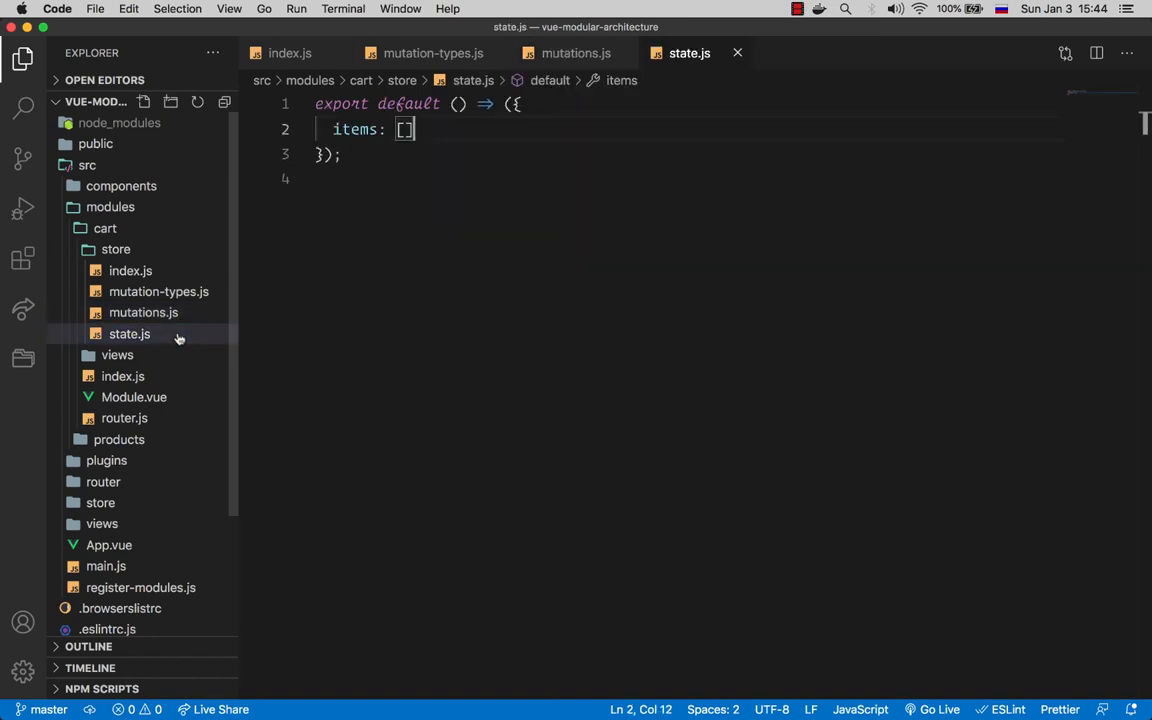
mouse_move(364, 336)
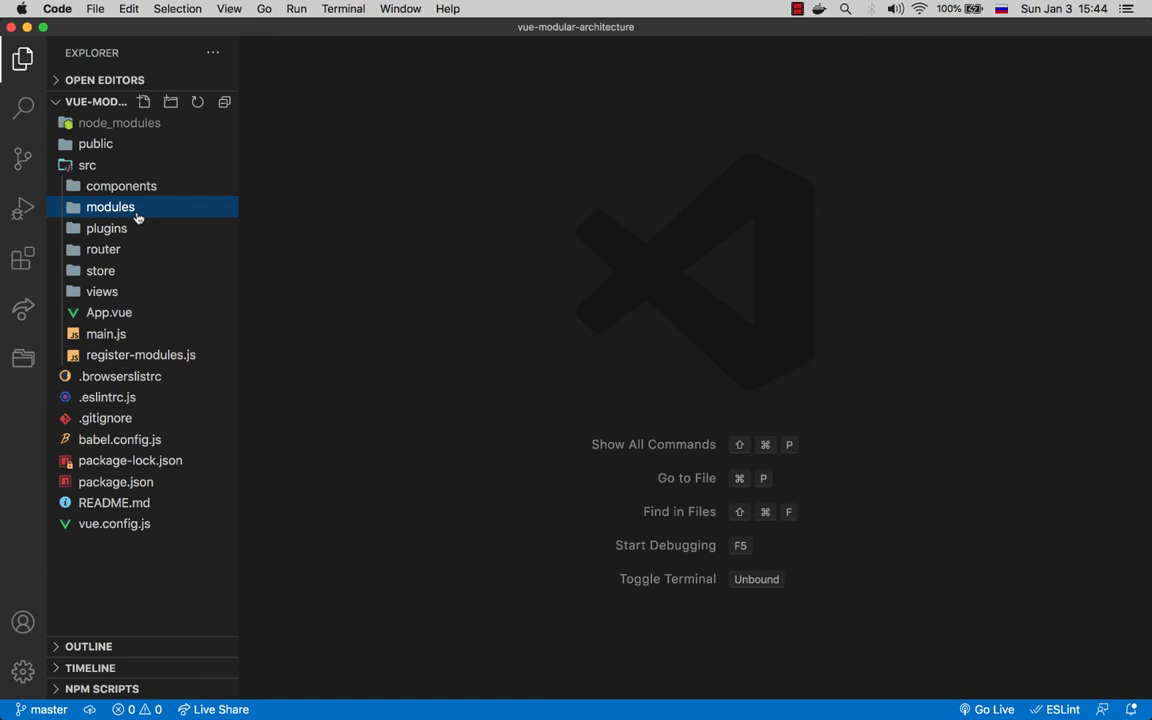
mouse_move(124, 356)
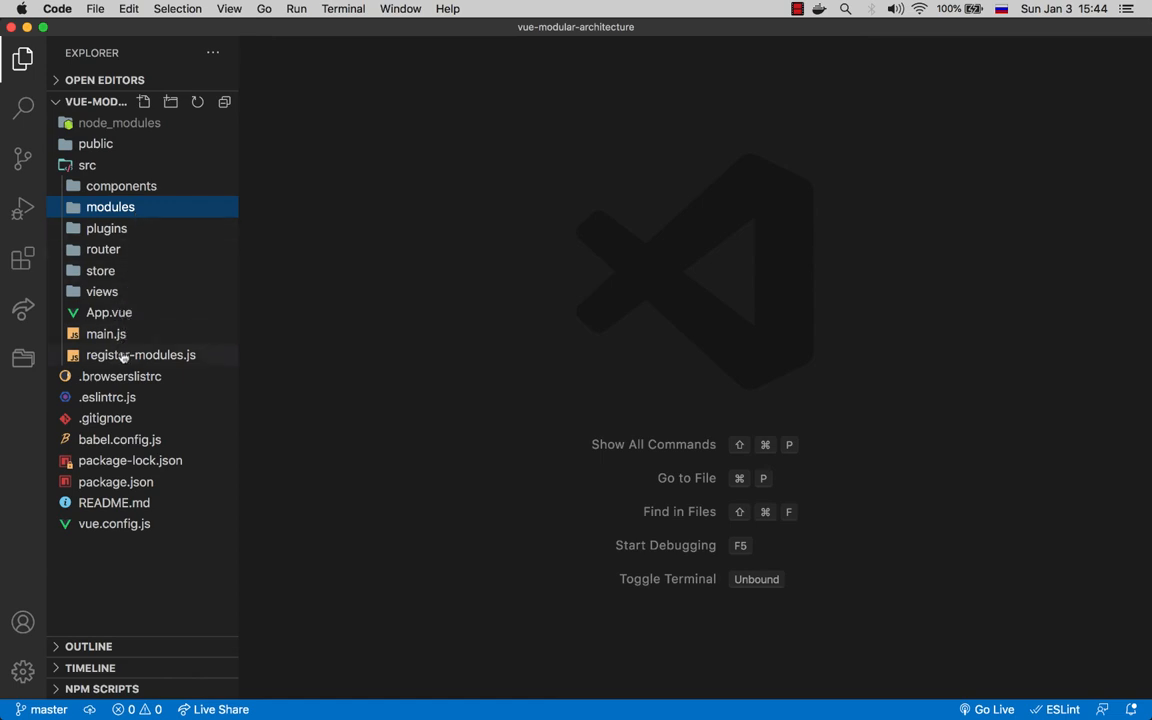
click(140, 356)
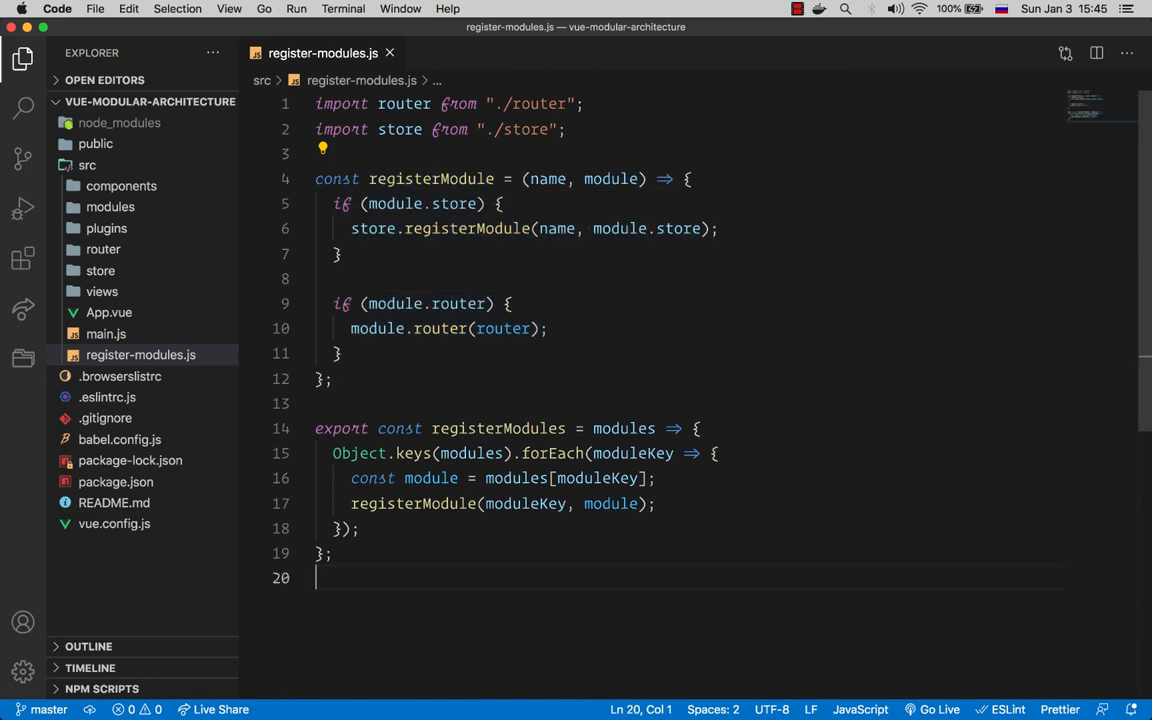